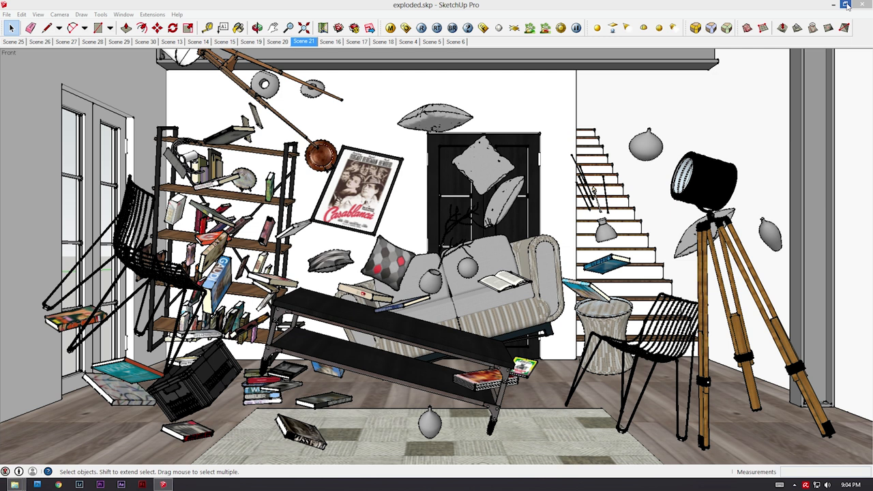
Restore the SketchUp window down from maximized so the file explorer shows beside it.
click(853, 6)
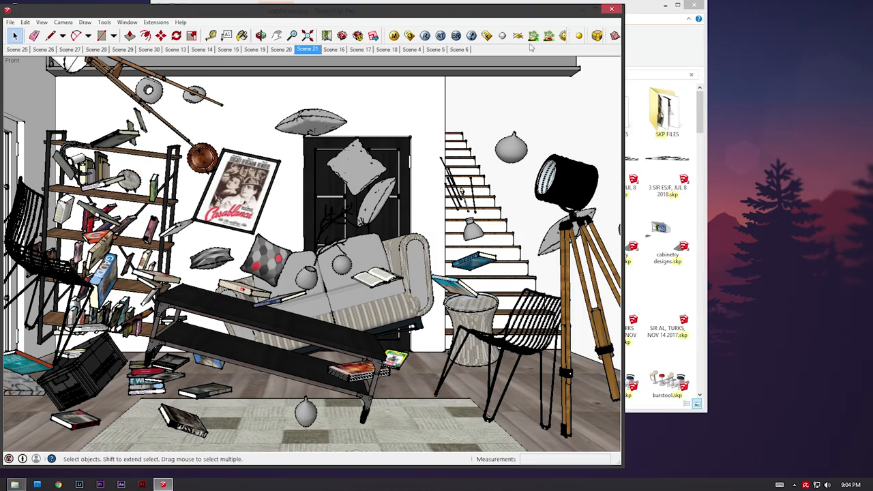